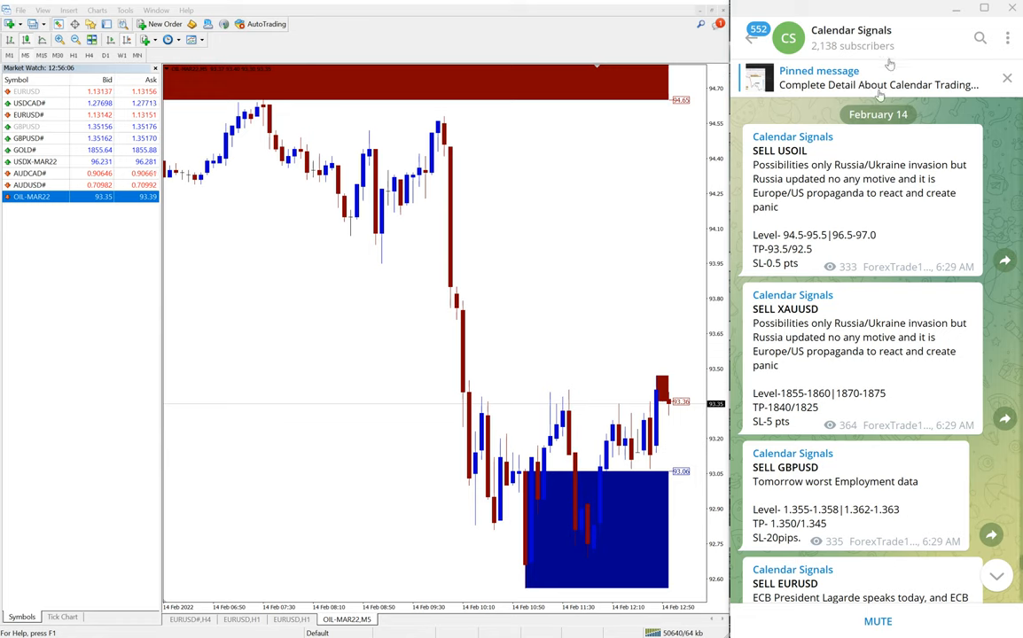
# View the Calendar Signals channel info page, then return to the message feed
pyautogui.click(851, 36)
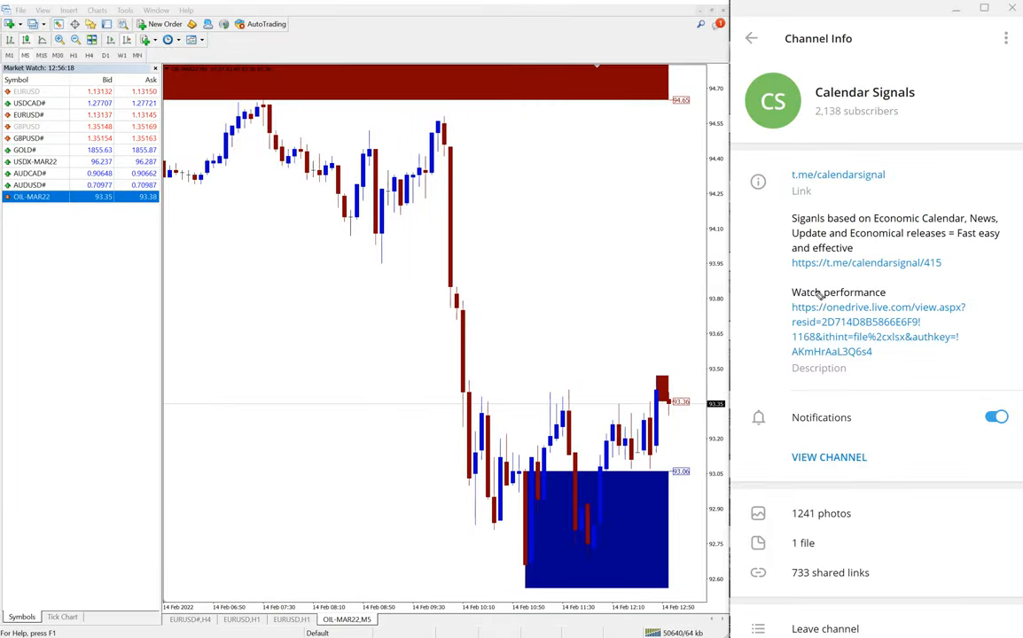
pyautogui.click(751, 38)
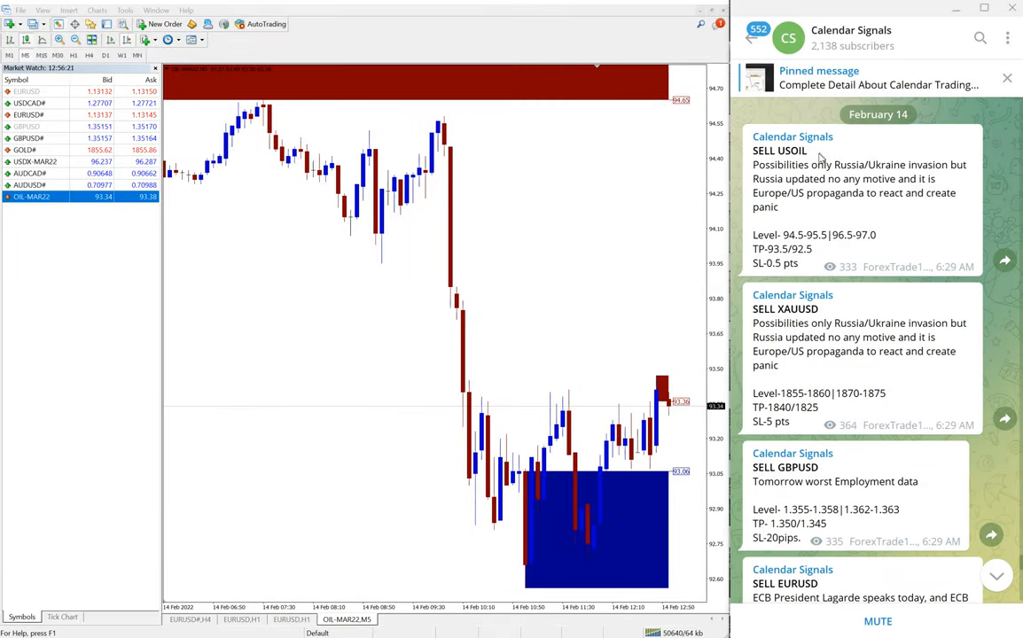
pyautogui.scroll(-3)
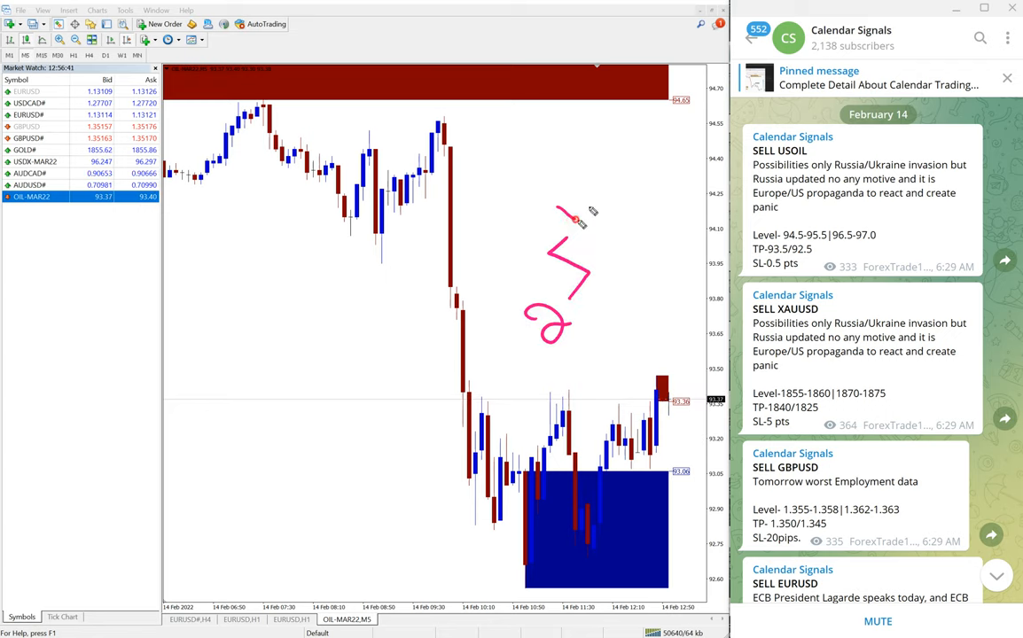
pyautogui.moveTo(558, 213); pyautogui.dragTo(625, 146)
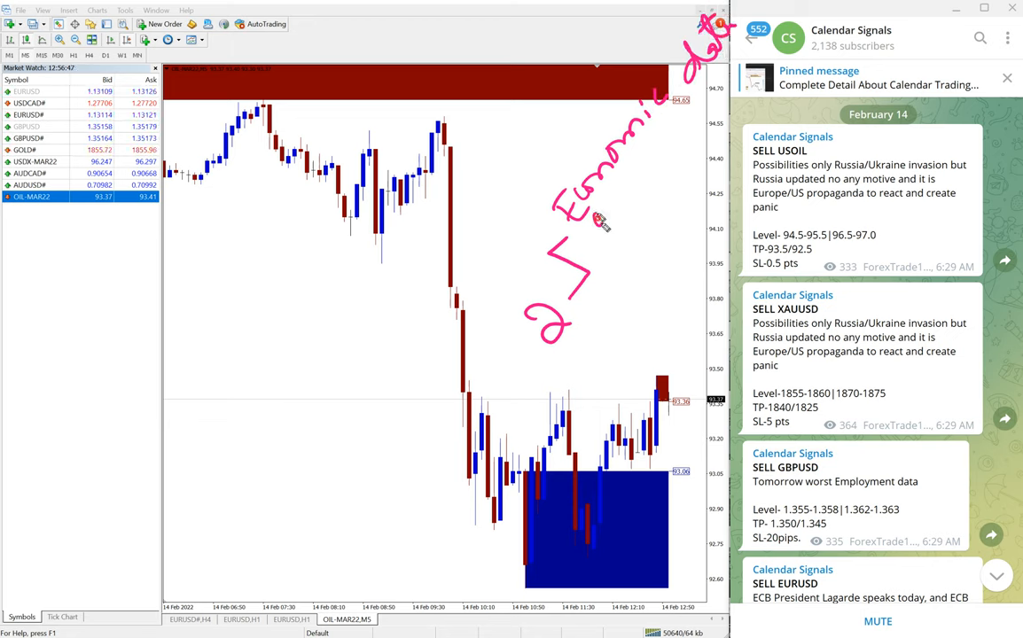
pyautogui.moveTo(602, 221); pyautogui.dragTo(656, 164)
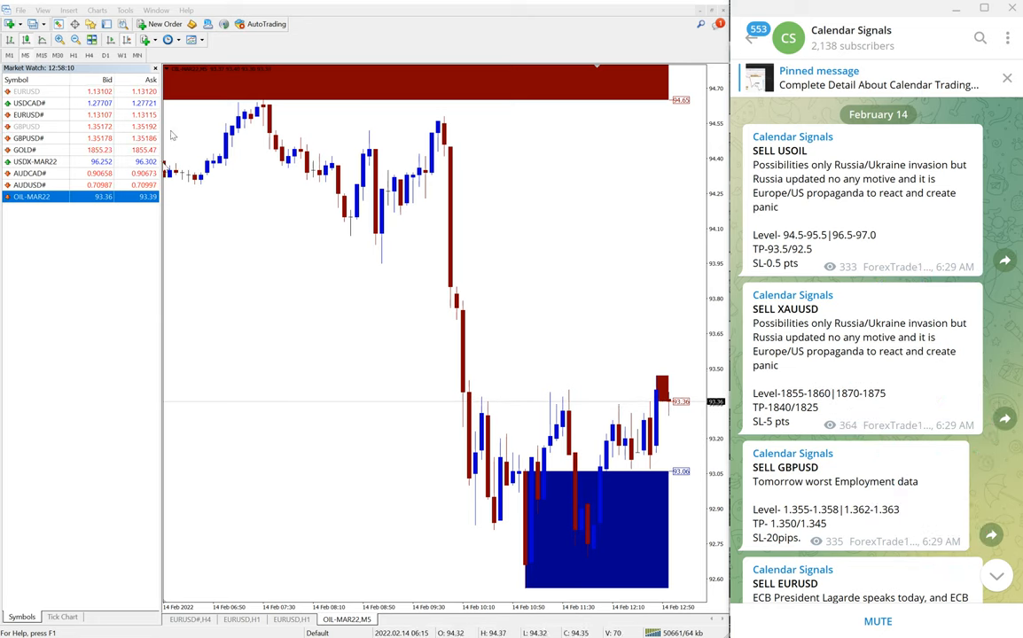
# Scroll down to the SELL USOIL result: 1.8 points gained, first target hit
pyautogui.scroll(-3)
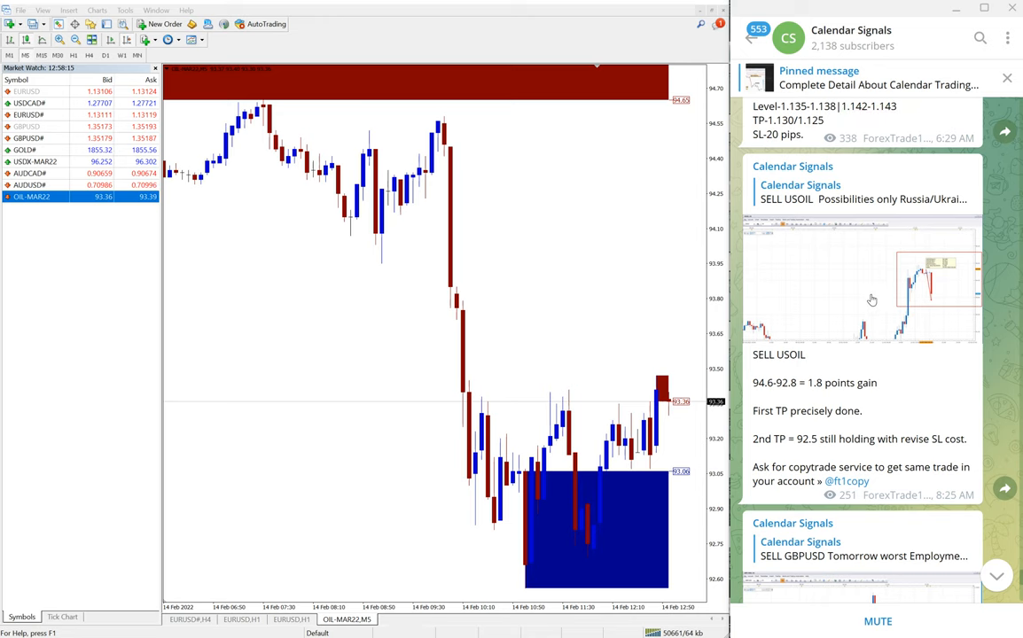
pyautogui.scroll(-3)
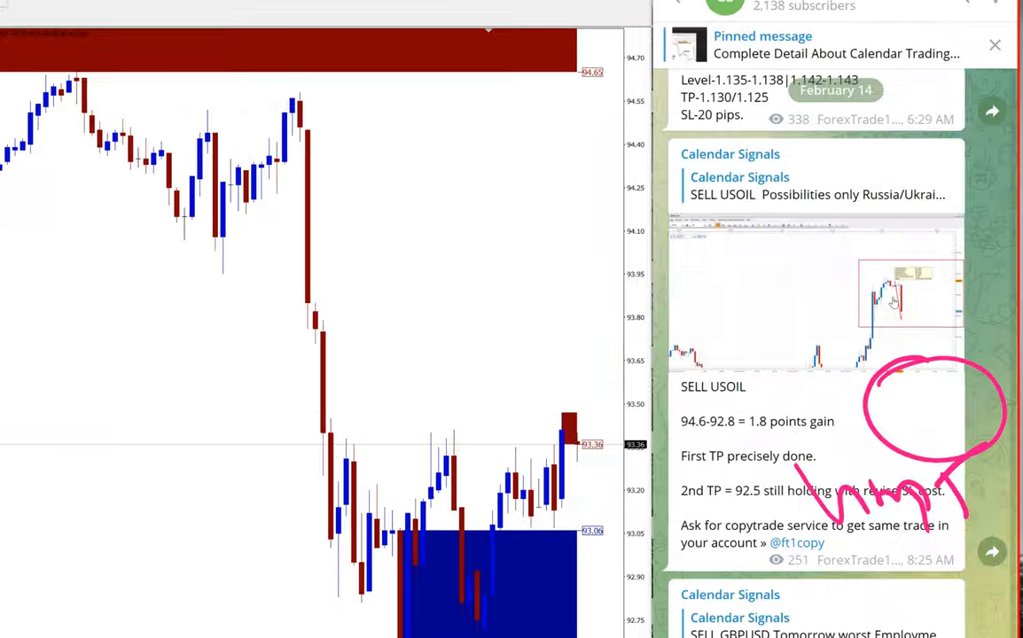
pyautogui.scroll(-3)
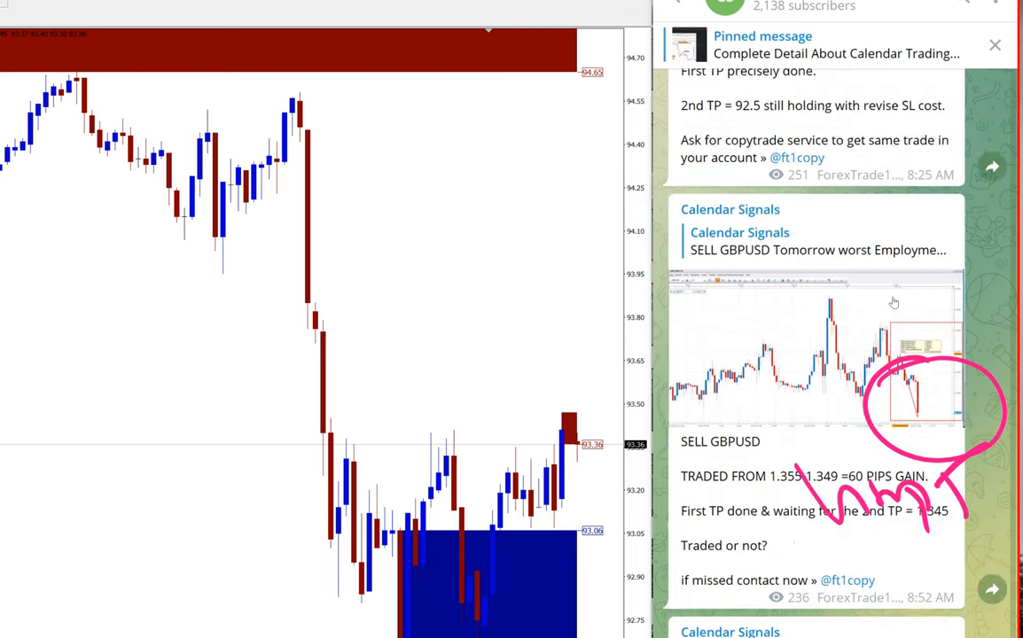
pyautogui.scroll(-3)
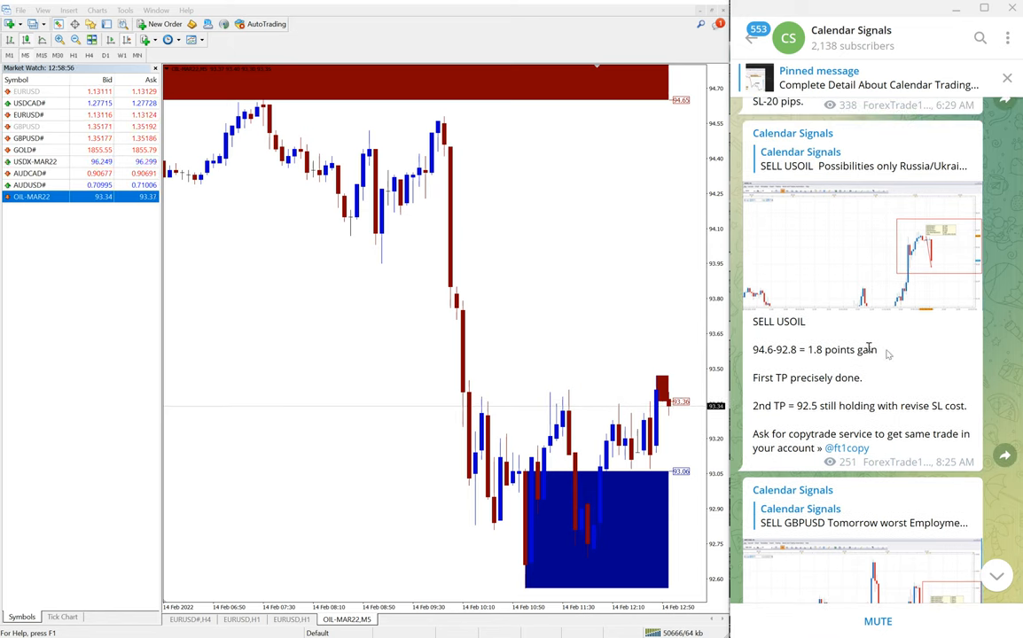
# Scroll up to the profit/loss summary and the February 14 SELL USOIL signal
pyautogui.scroll(3)
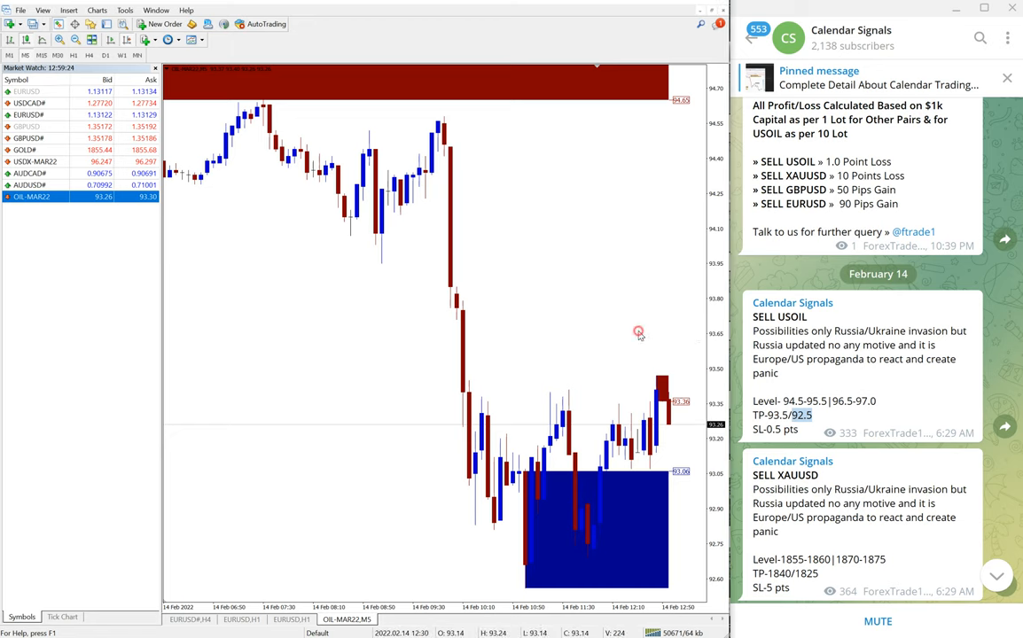
# Compare the GBPUSD M5 chart for 14 Feb with the SELL GBPUSD 60-pip result
pyautogui.scroll(-3)
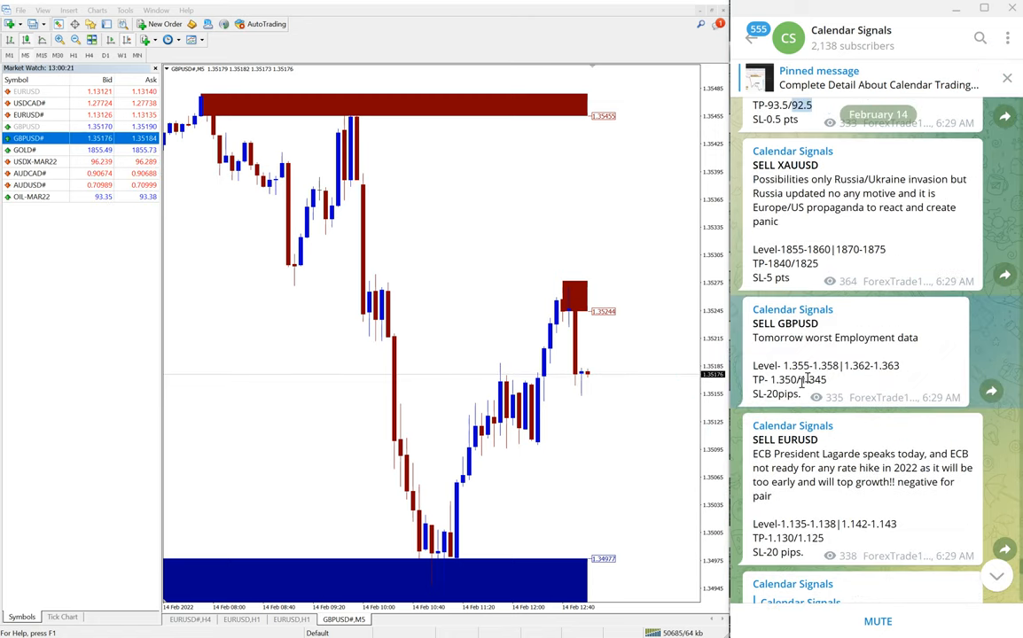
pyautogui.moveTo(805, 408)
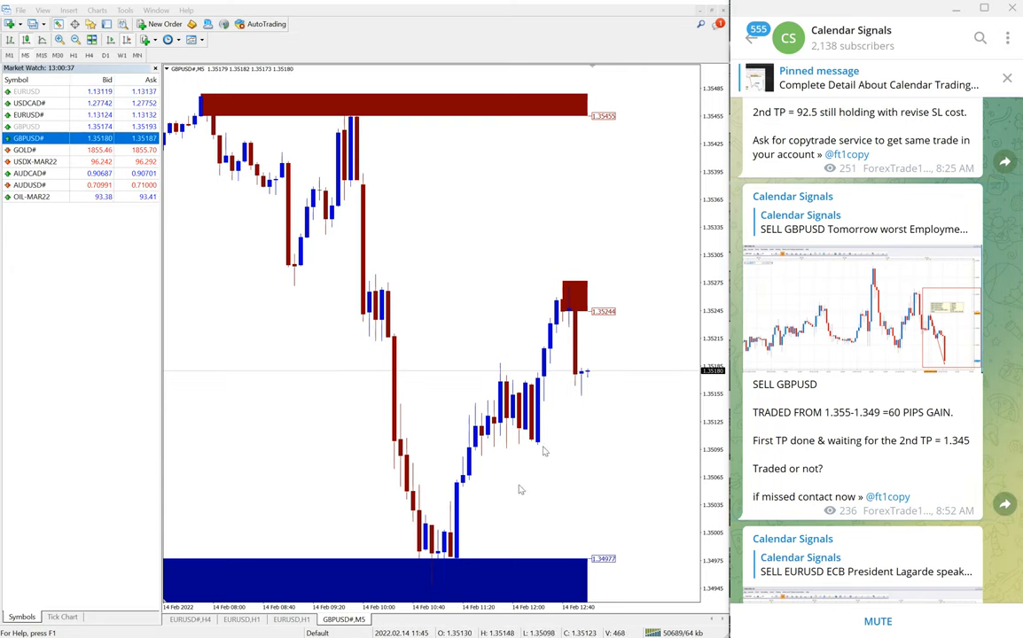
pyautogui.moveTo(620, 491)
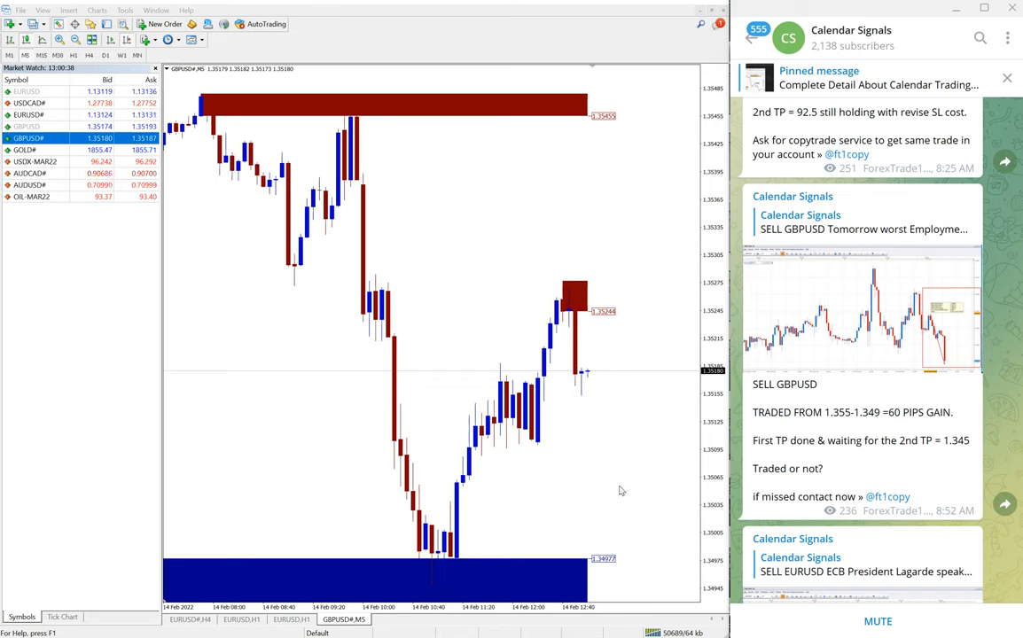
pyautogui.moveTo(590, 332); pyautogui.dragTo(687, 585)
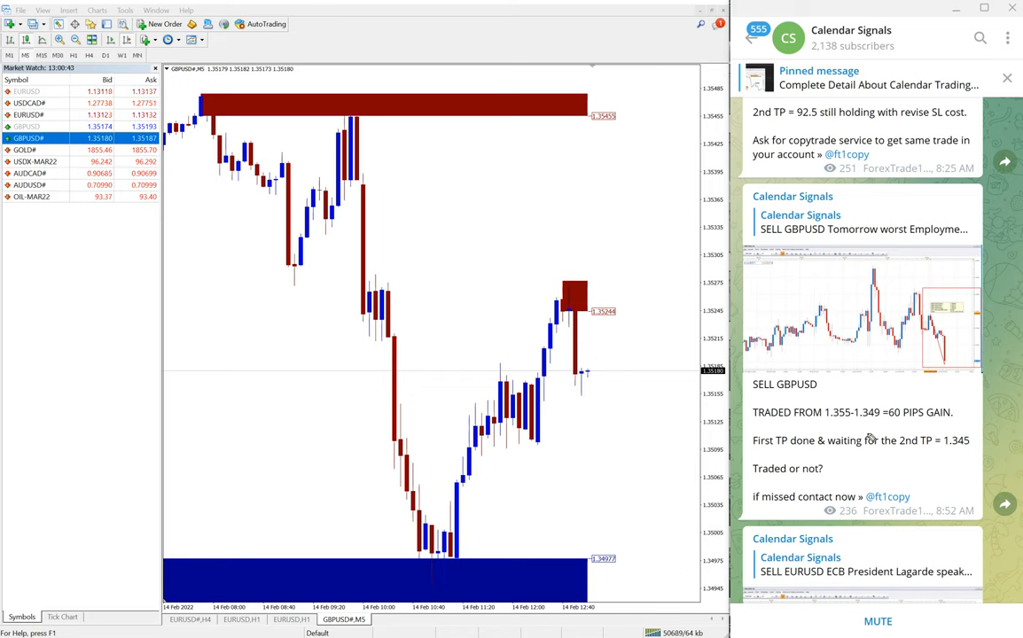
# Bring up the SELL EURUSD 50-pip result beside the EURUSD M5 chart
pyautogui.scroll(-3)
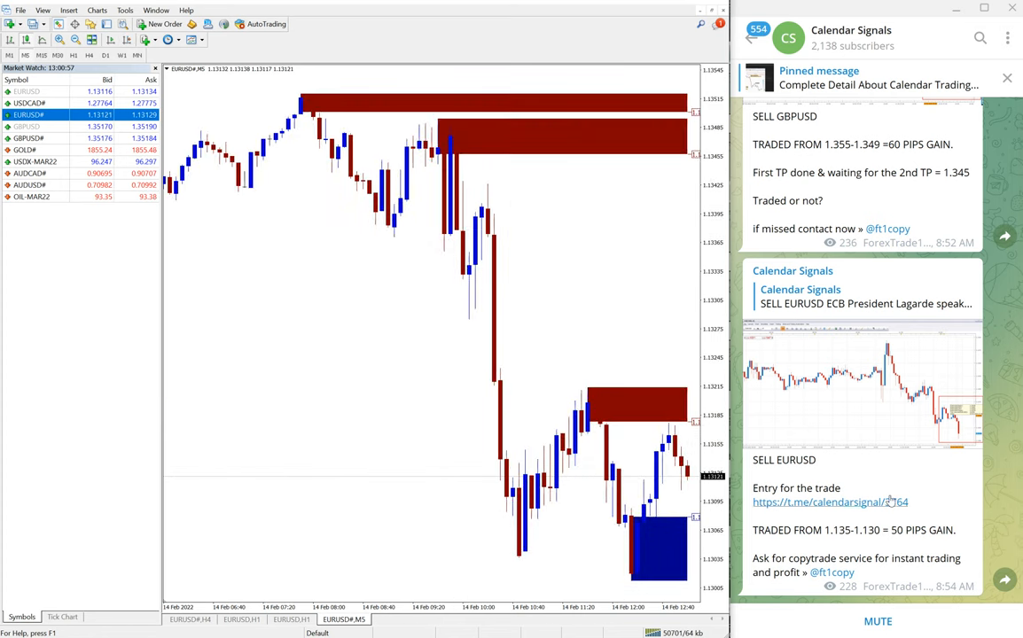
pyautogui.moveTo(560, 366)
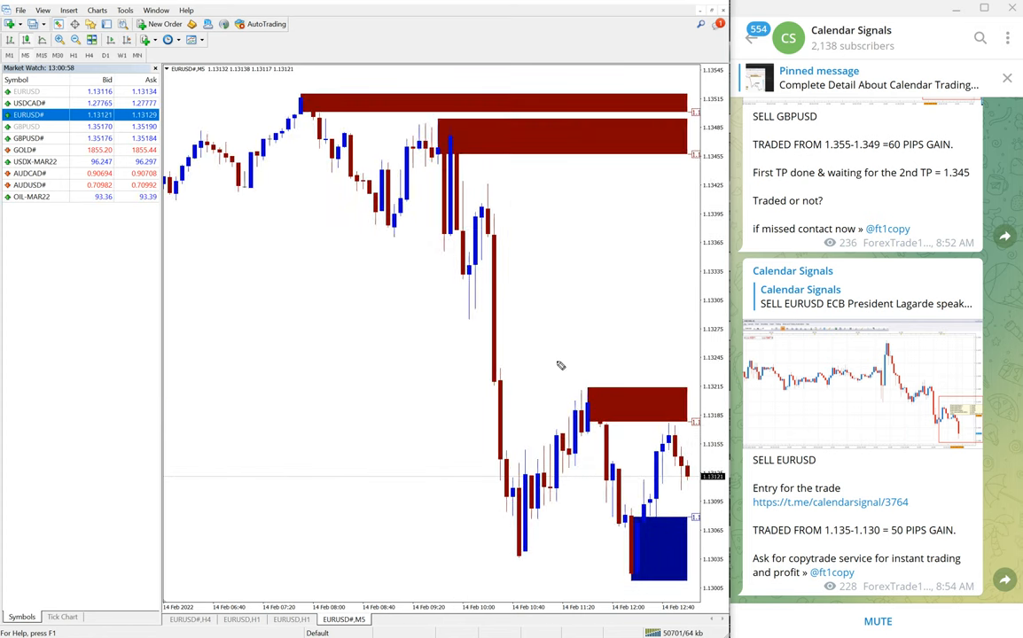
pyautogui.moveTo(317, 478); pyautogui.dragTo(383, 514)
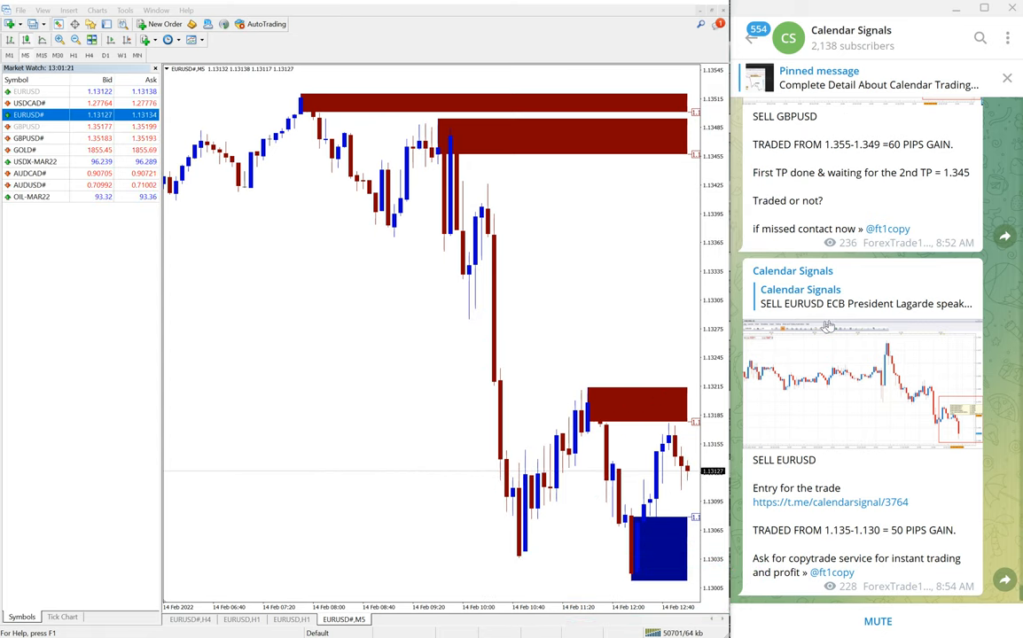
# Read the February 14 sell signals' levels, then return to the SELL GBPUSD 60-pip result
pyautogui.scroll(3)
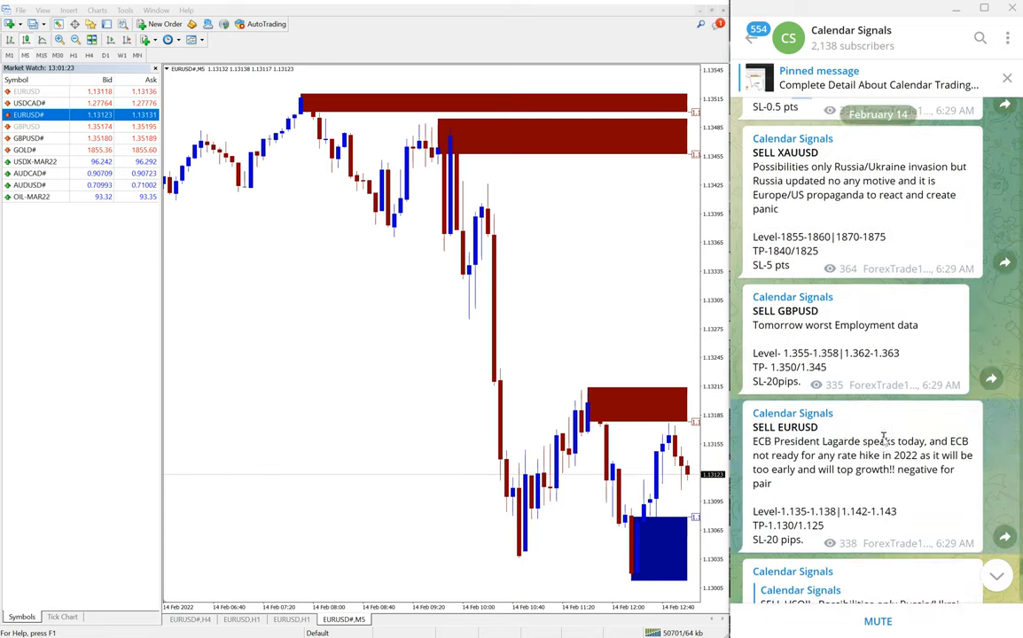
pyautogui.scroll(3)
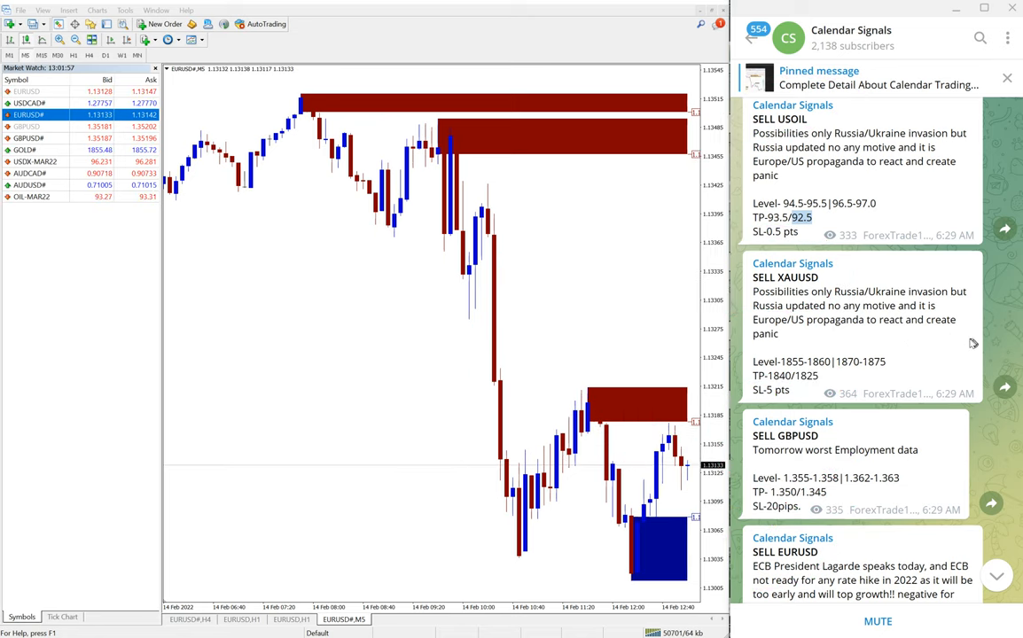
pyautogui.scroll(-3)
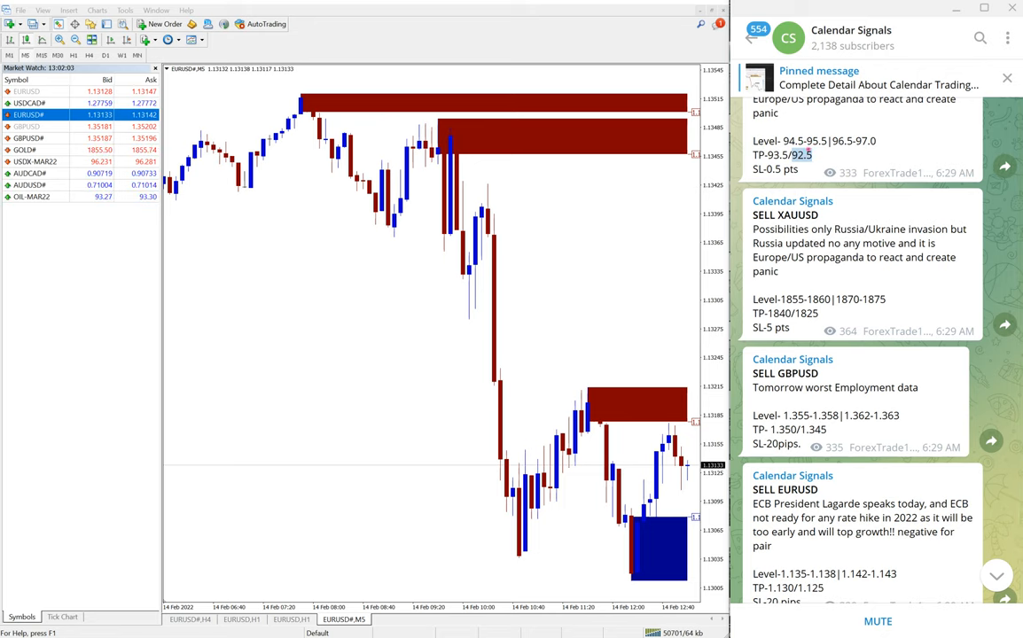
pyautogui.scroll(-3)
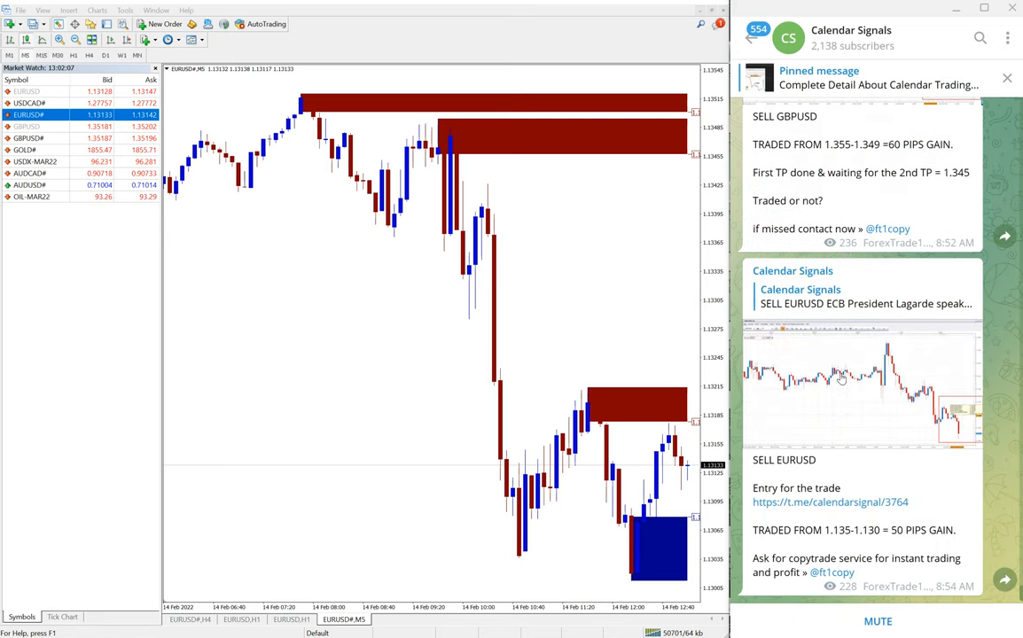
pyautogui.scroll(3)
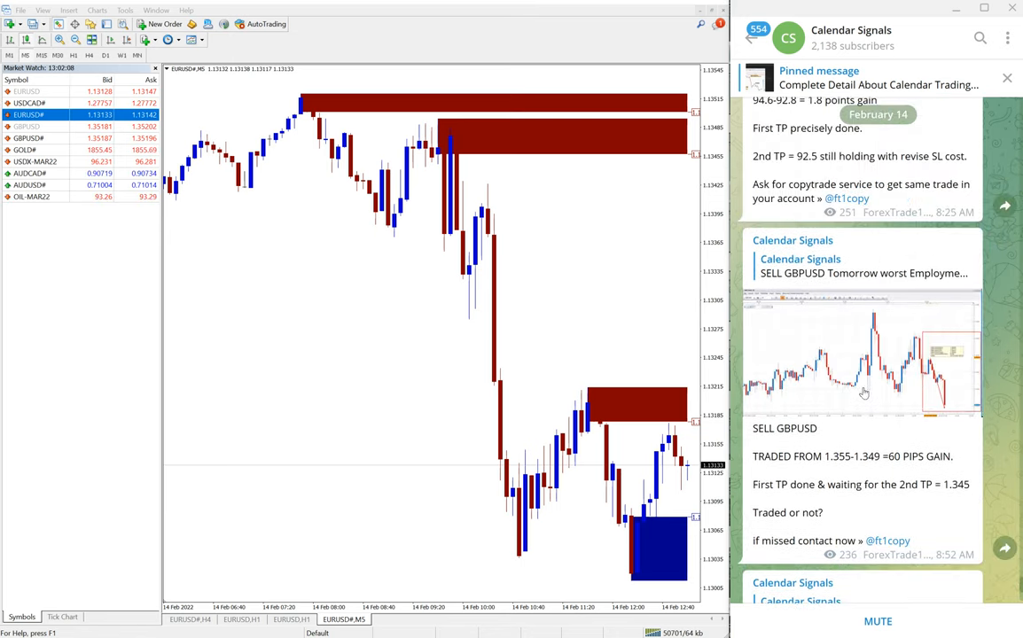